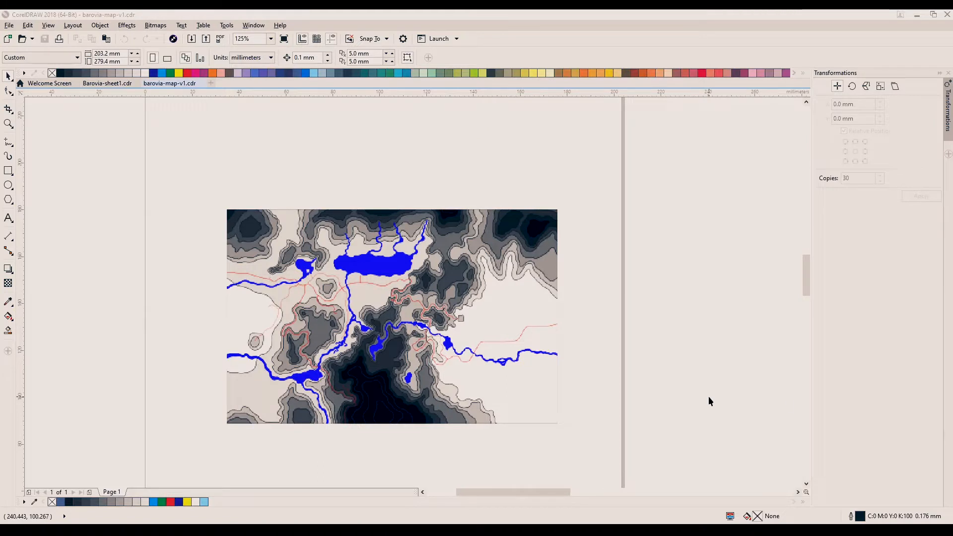
mouse_move(672, 413)
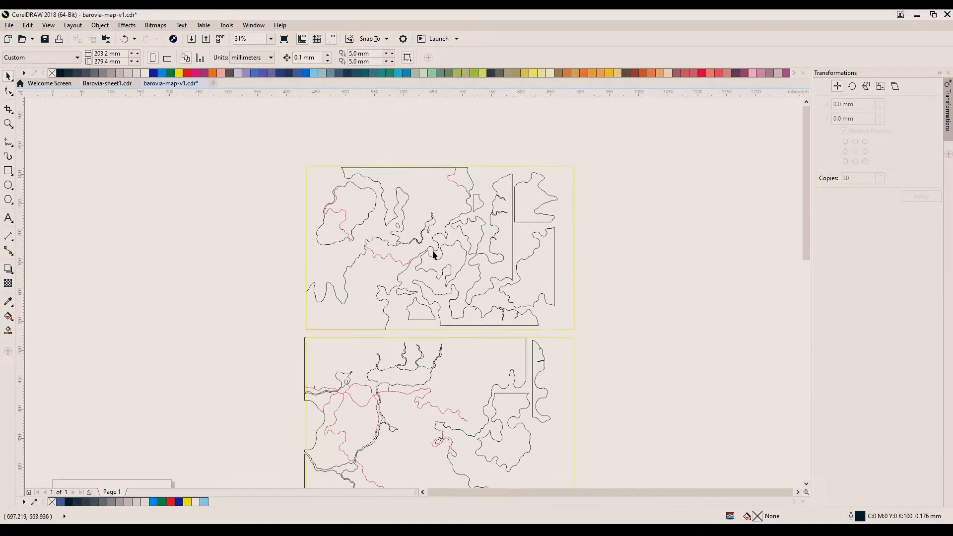
scroll(down, 3)
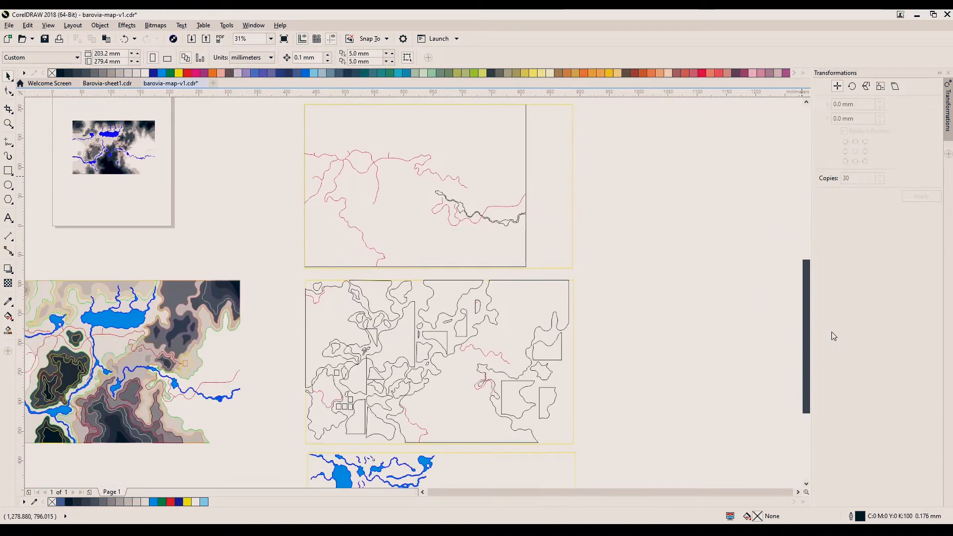
scroll(down, 3)
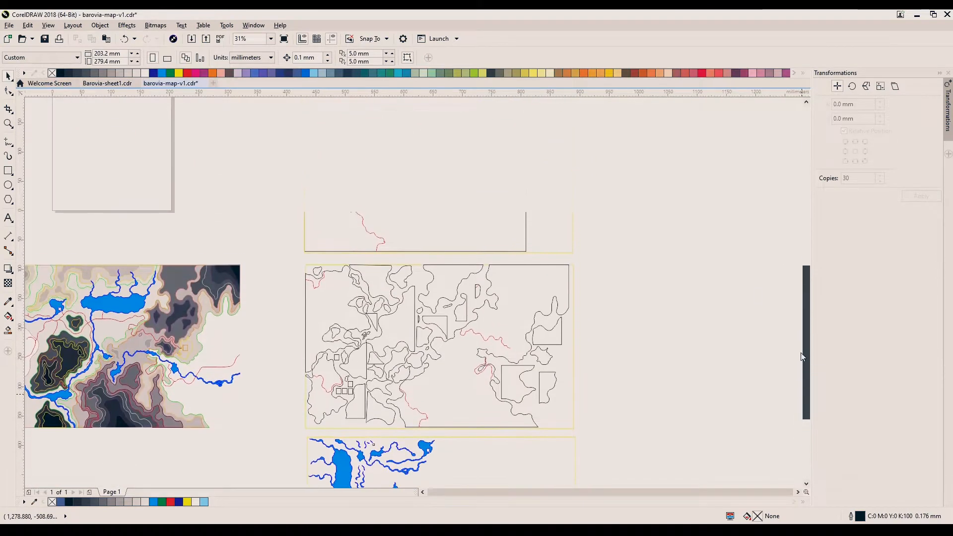